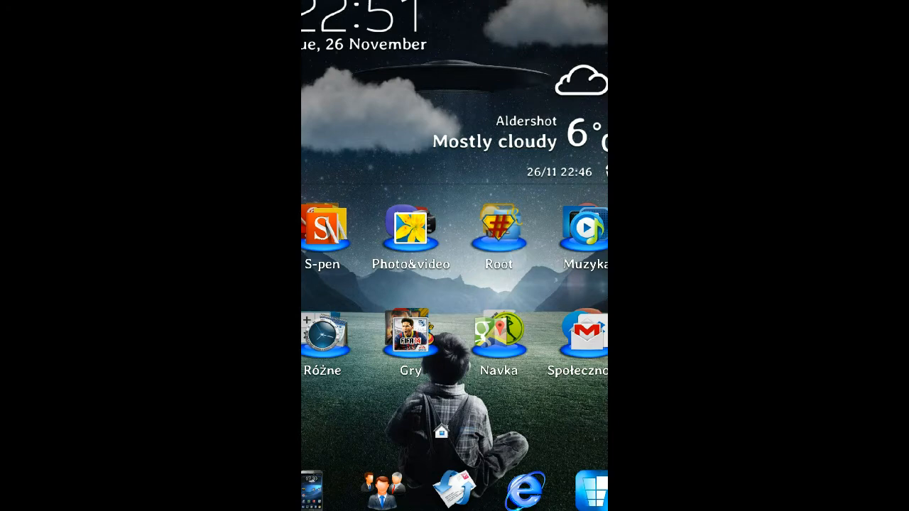
Browse the home screen pages and nudge the ringer volume up in the notification panel
click(499, 228)
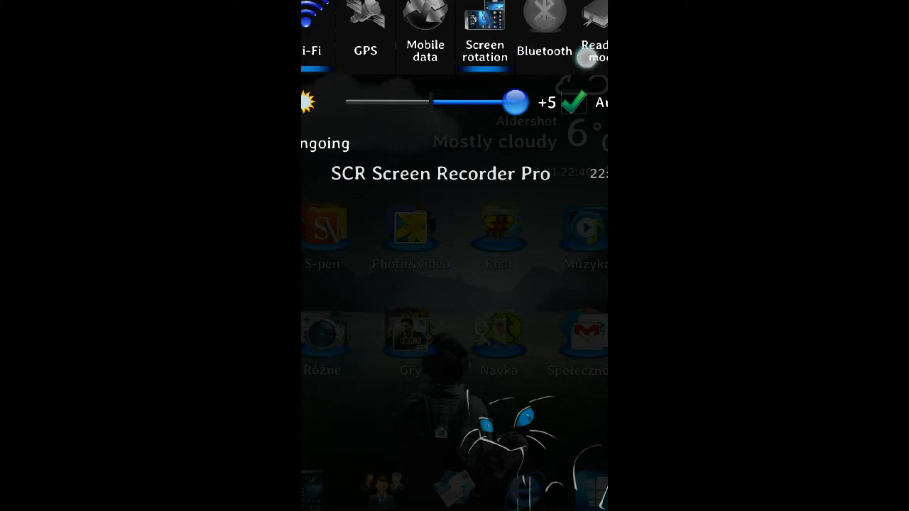
scroll(left, 3)
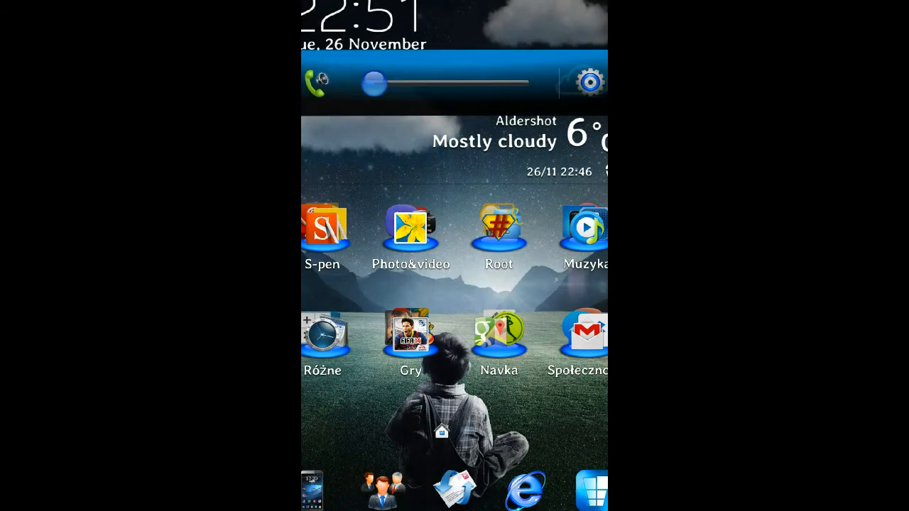
drag(375, 84, 405, 84)
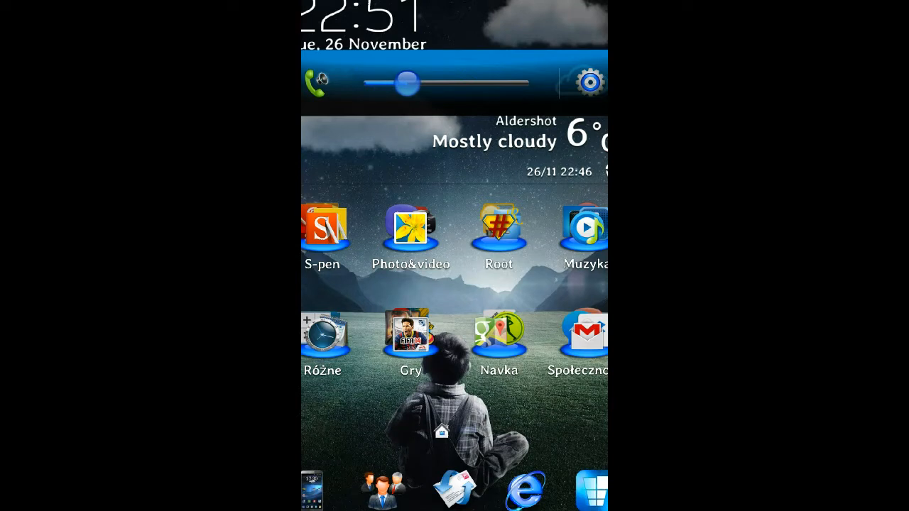
drag(404, 81, 362, 81)
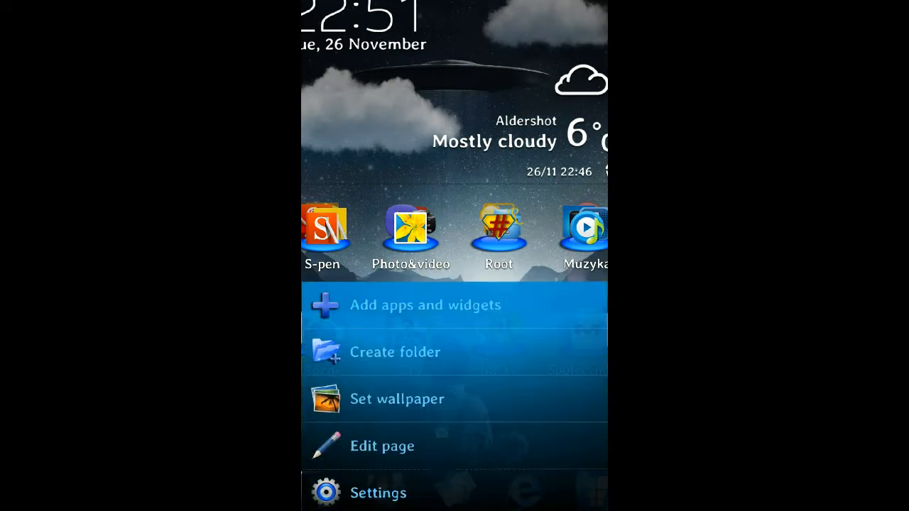
Browse the Connections settings list, then the Device settings category
click(378, 493)
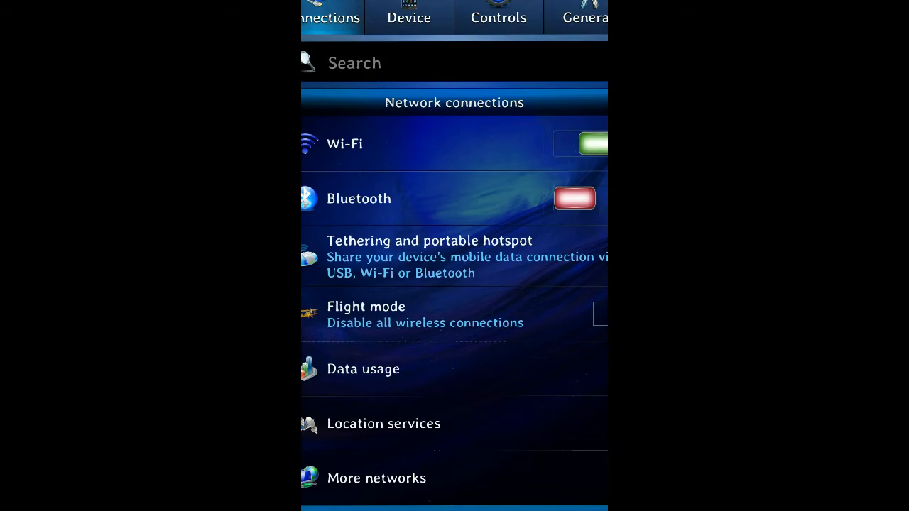
scroll(down, 3)
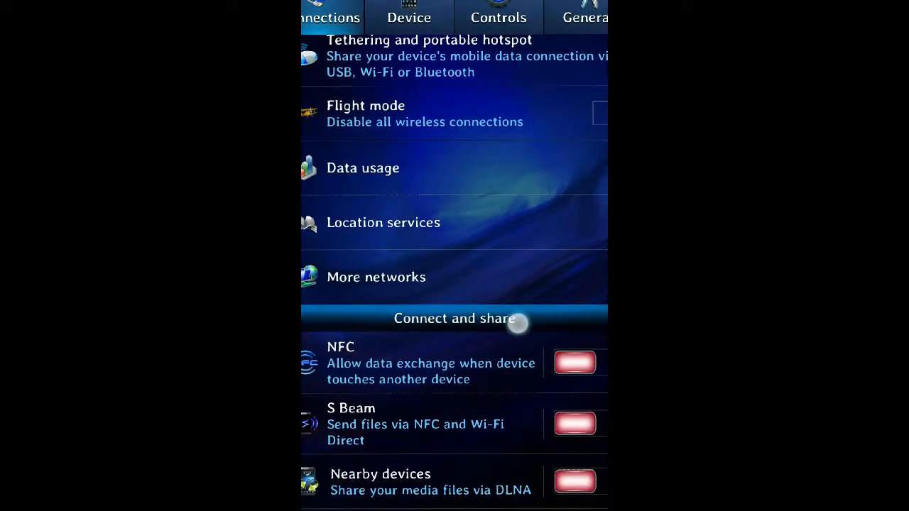
scroll(down, 3)
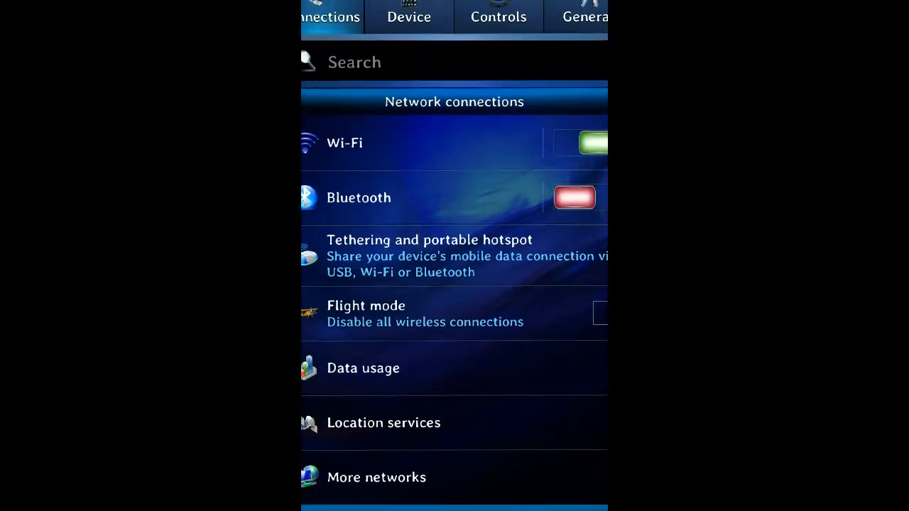
click(409, 17)
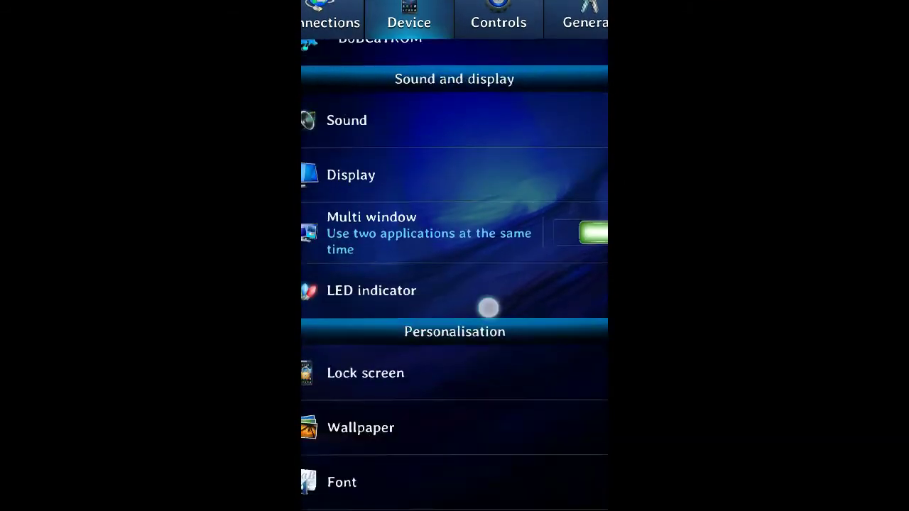
scroll(down, 3)
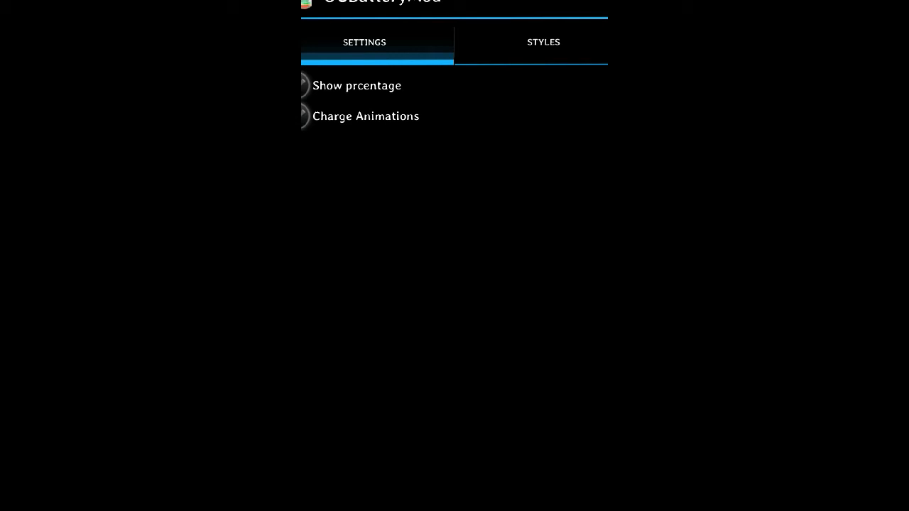
Show the charge animation choices, then the list of battery icon styles
click(365, 117)
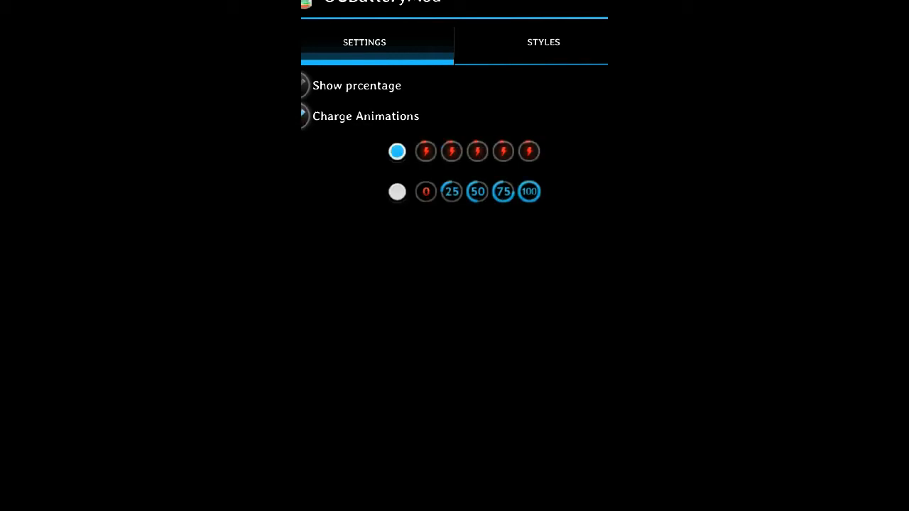
click(542, 42)
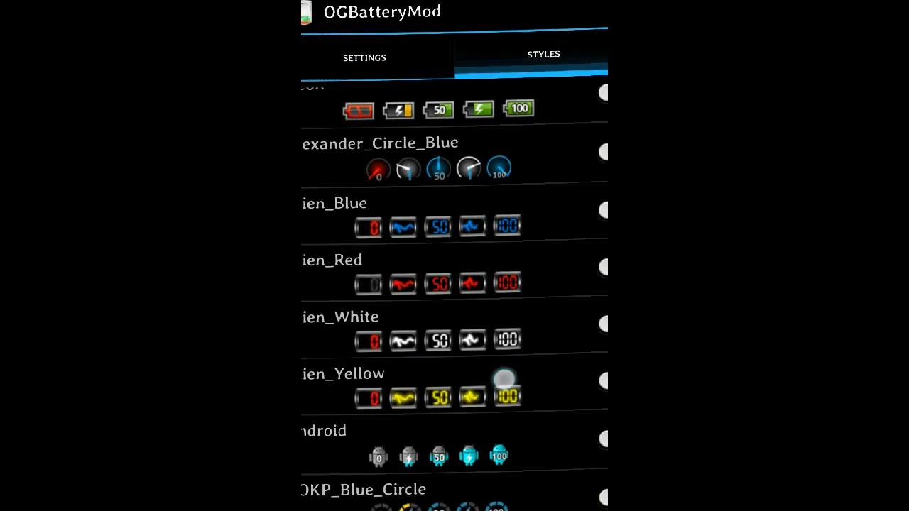
scroll(down, 3)
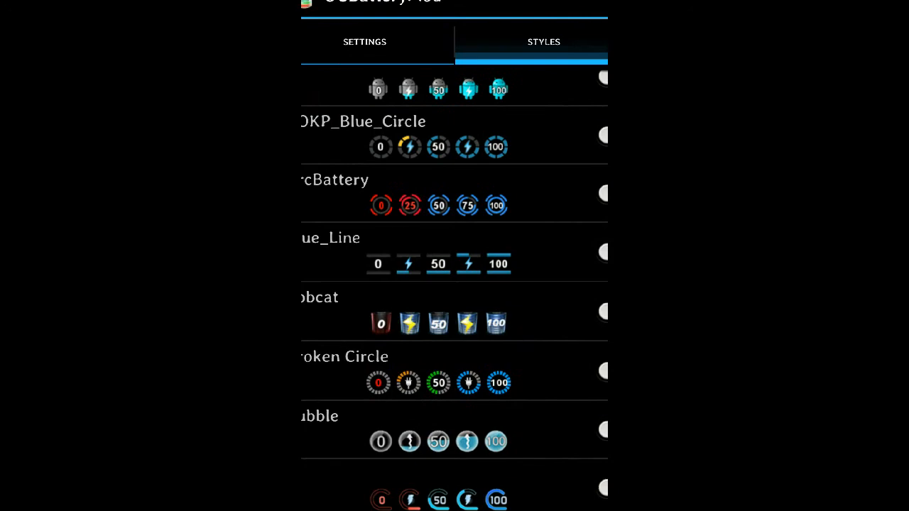
scroll(down, 3)
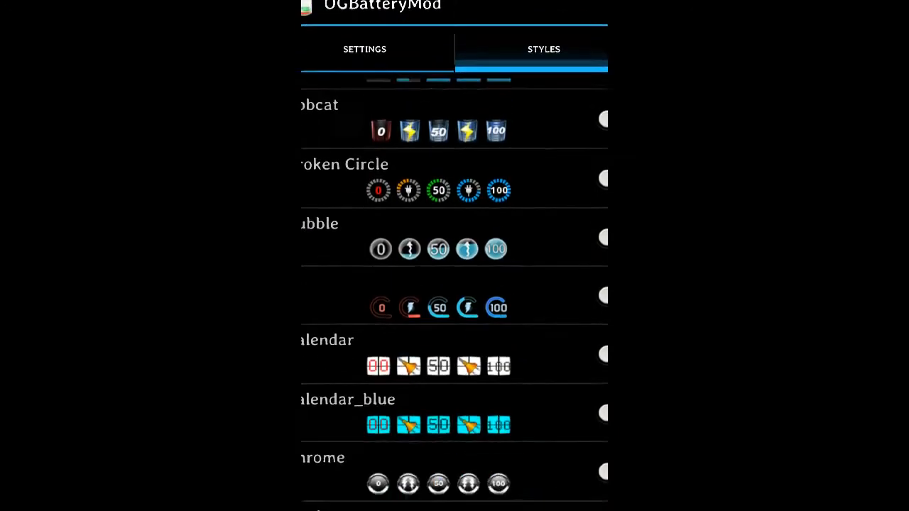
scroll(down, 3)
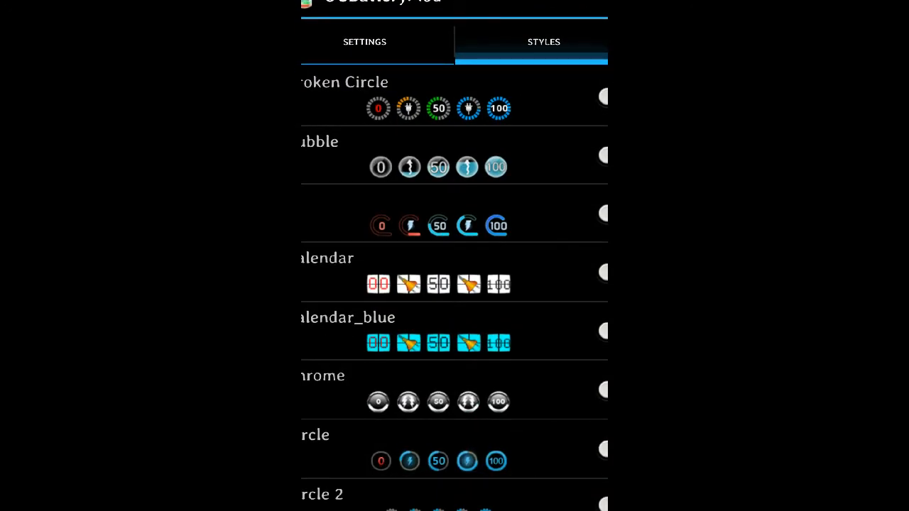
scroll(down, 3)
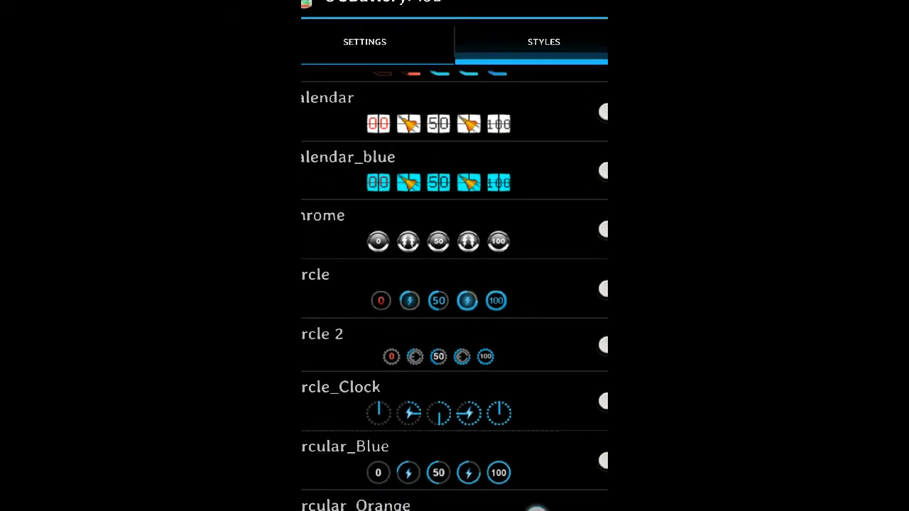
scroll(down, 3)
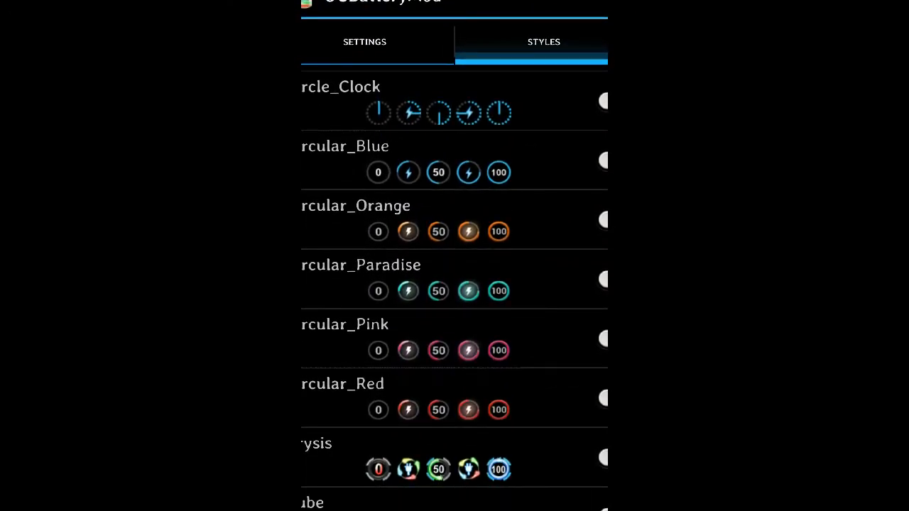
scroll(down, 3)
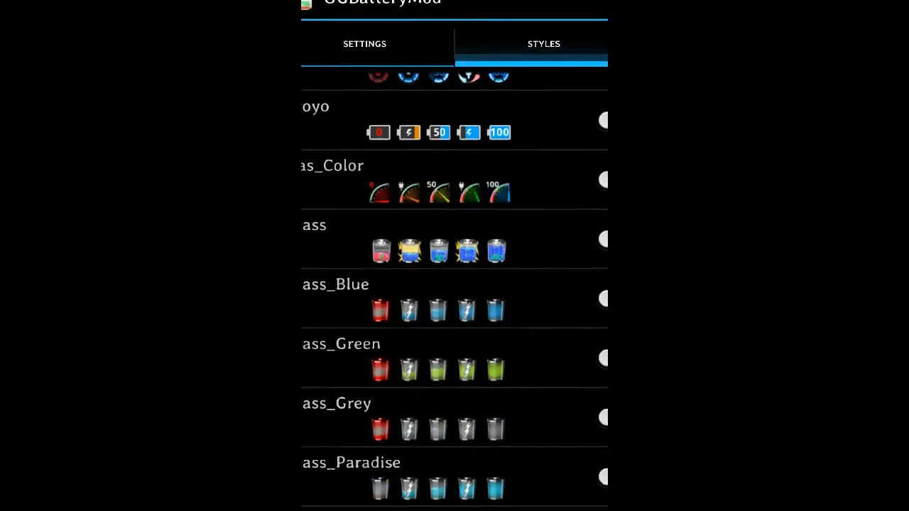
scroll(down, 3)
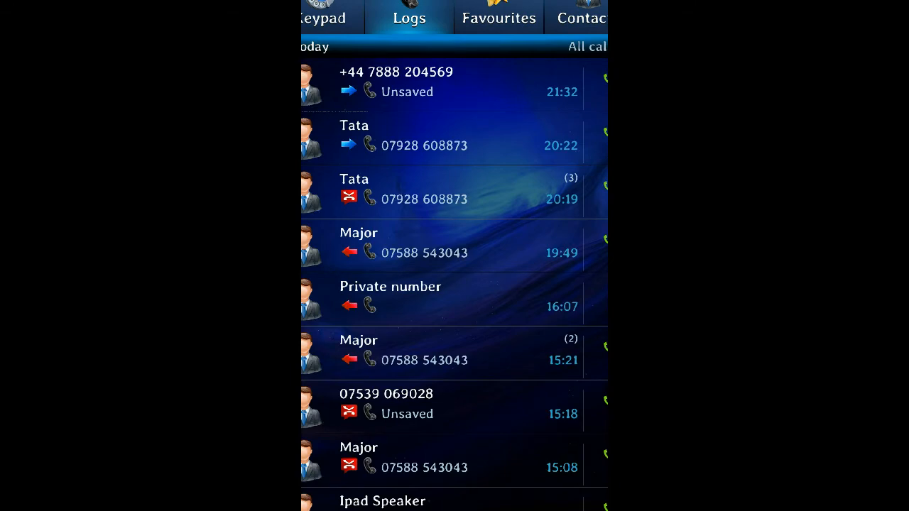
Scroll through today's call log and move on from the Logs view
scroll(down, 3)
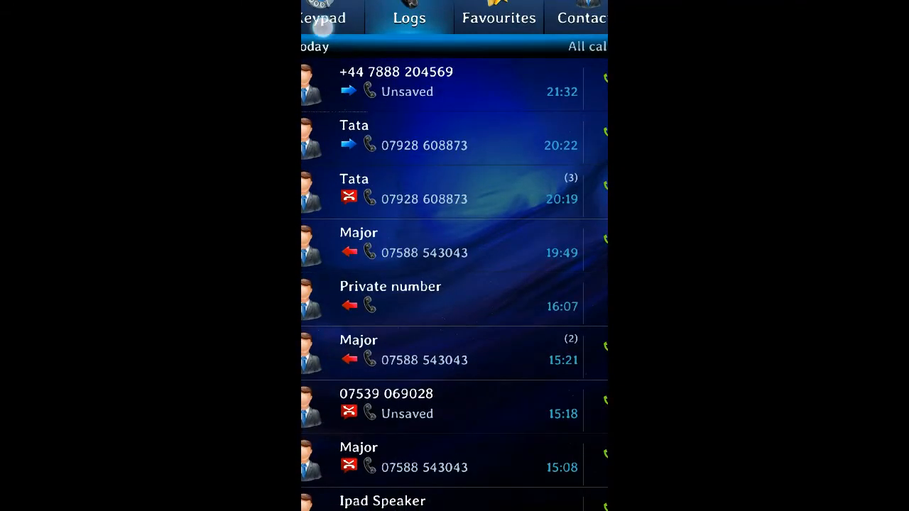
click(327, 17)
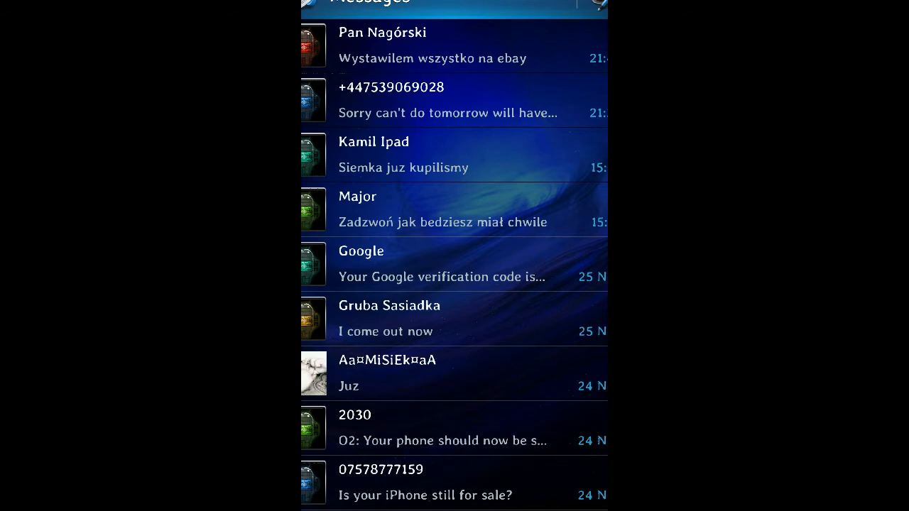
Scroll the Messages inbox and the opened conversation's history with the eBay laptop listing
scroll(down, 3)
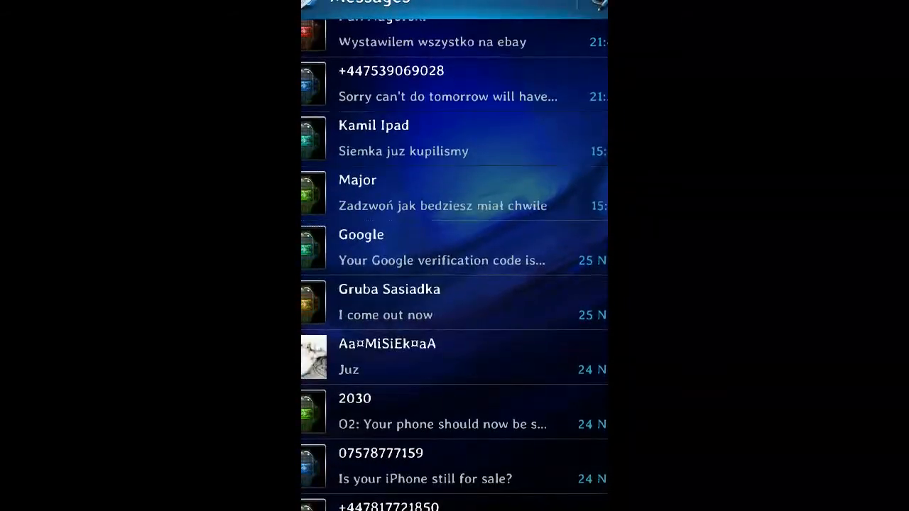
scroll(down, 3)
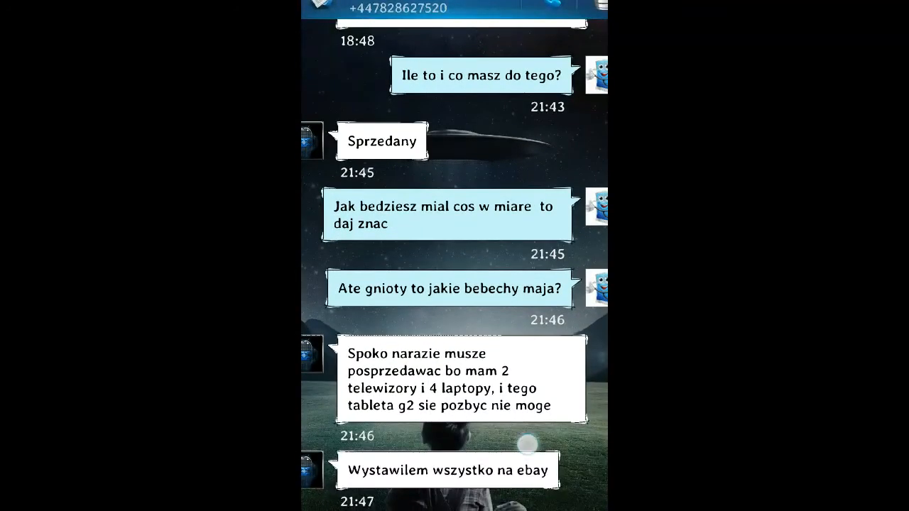
scroll(down, 3)
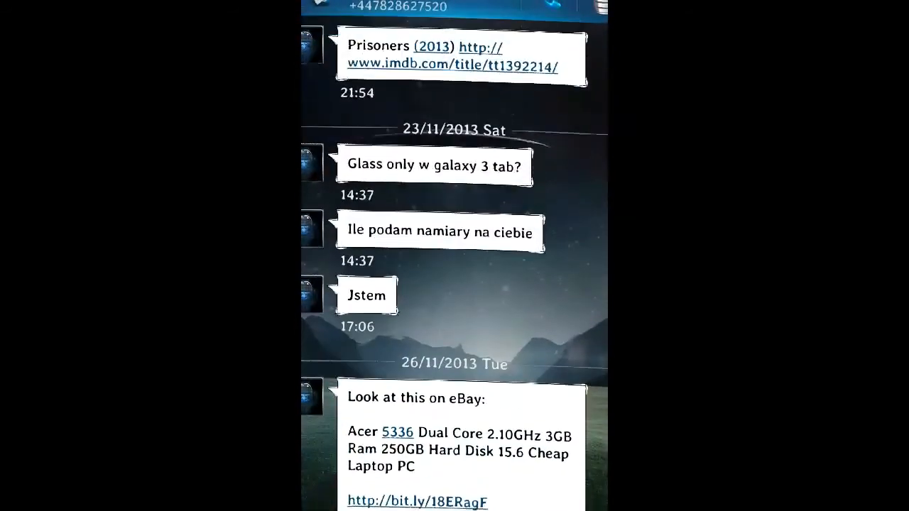
scroll(down, 3)
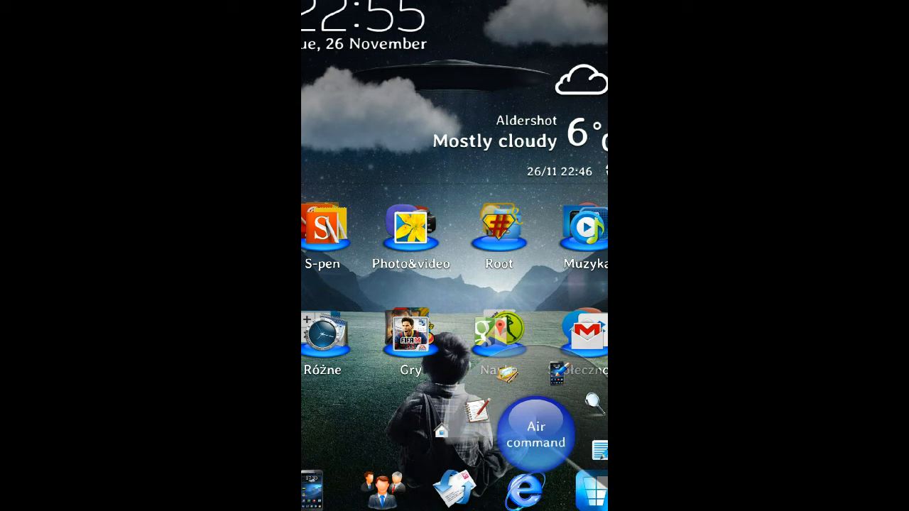
Bring up the Air command shortcut wheel over the home screen
click(537, 433)
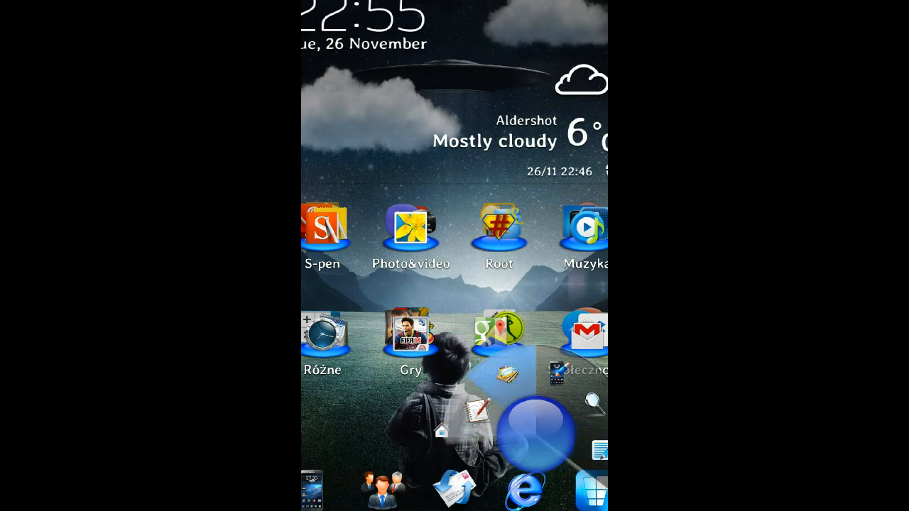